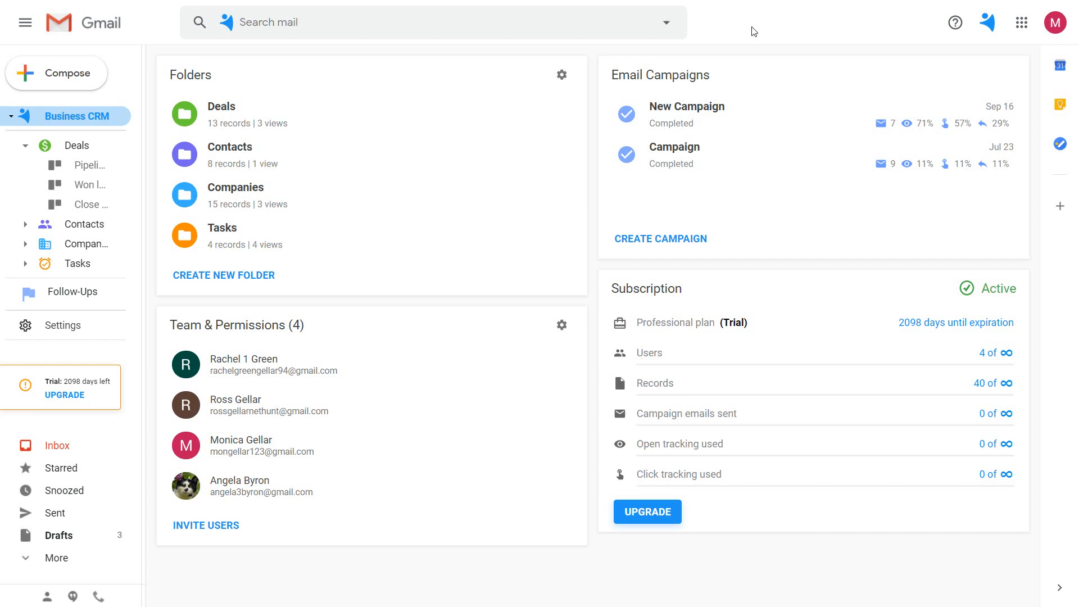
mouse_move(636, 73)
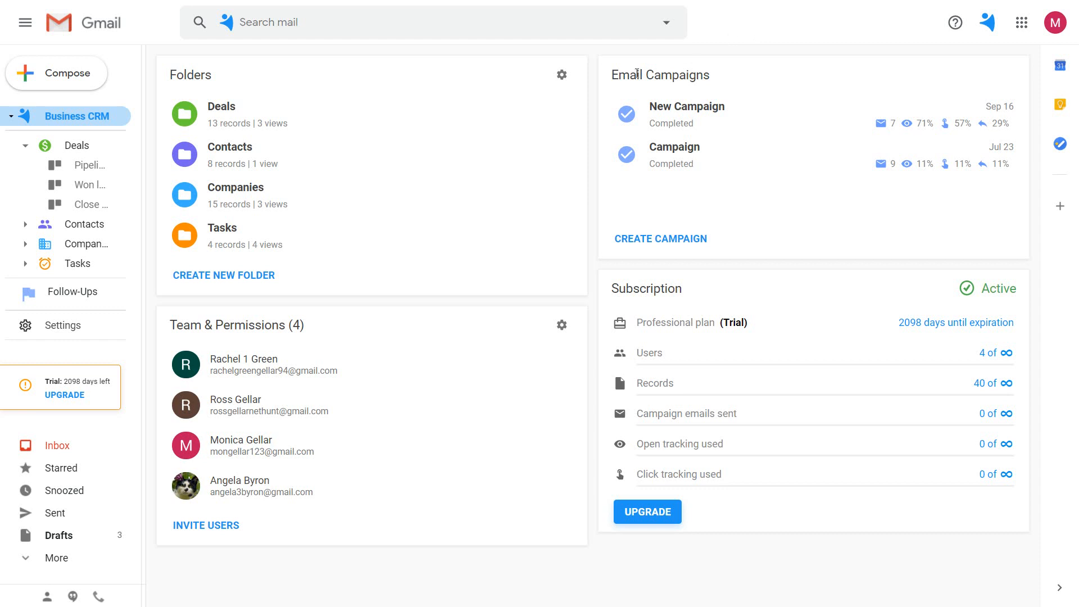
Step: Show the Contacts folder listing all eight contact records
click(86, 224)
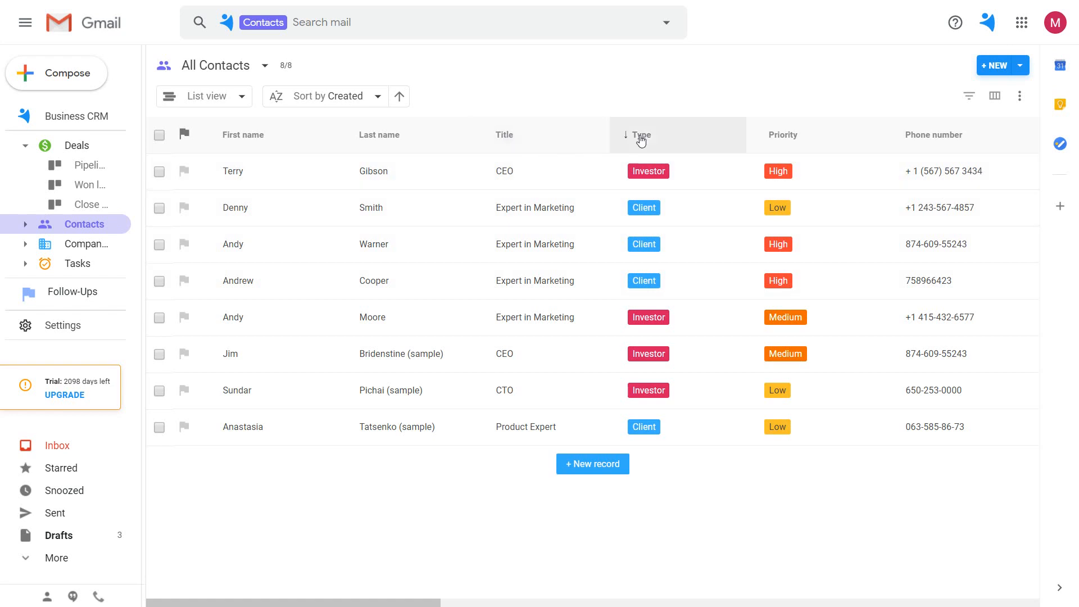
mouse_move(792, 141)
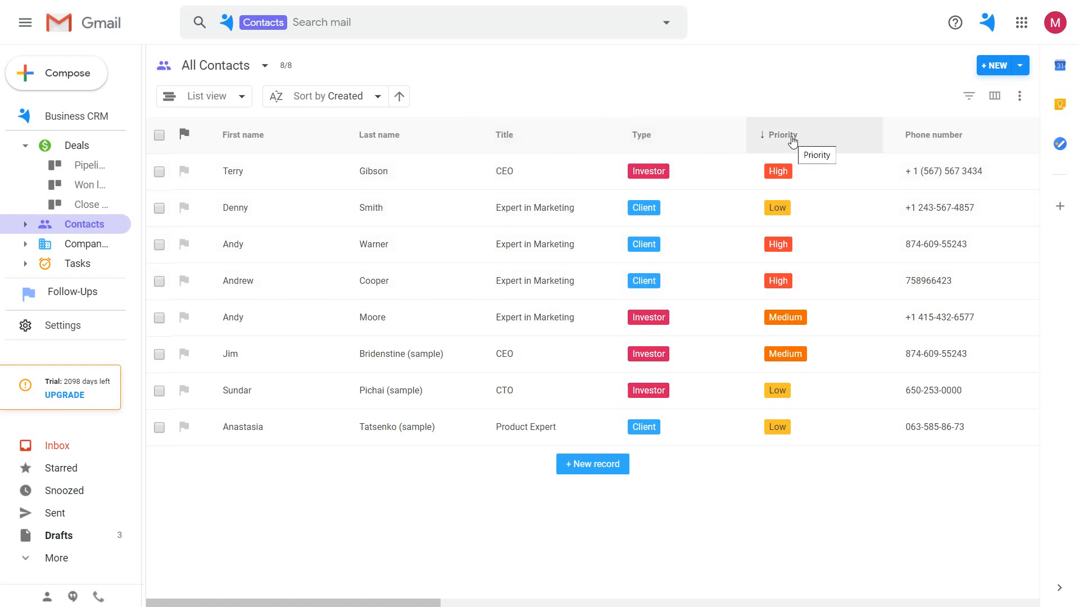
mouse_move(934, 84)
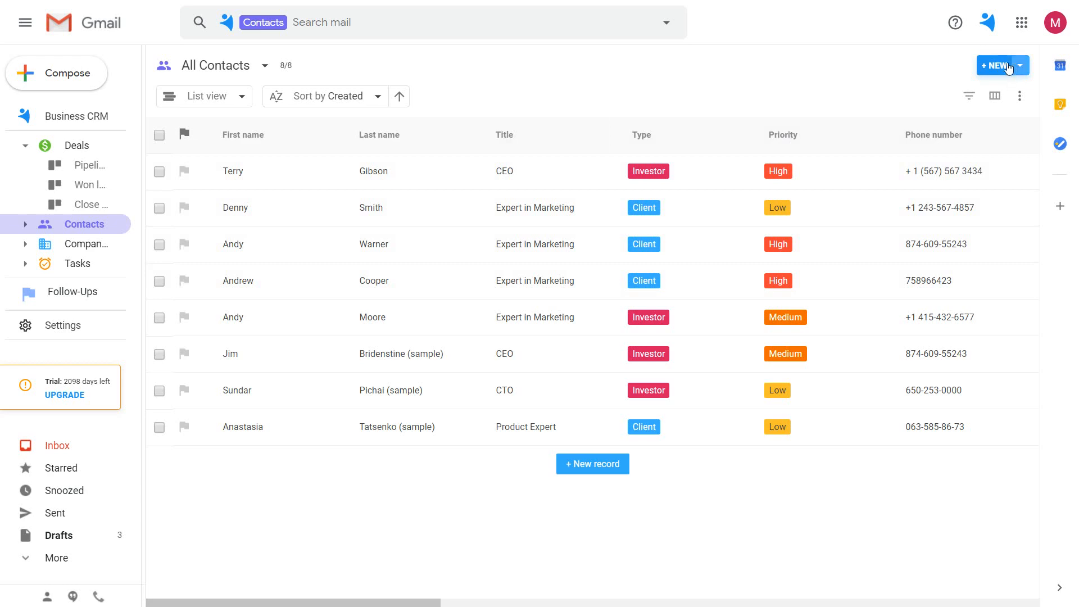
click(997, 65)
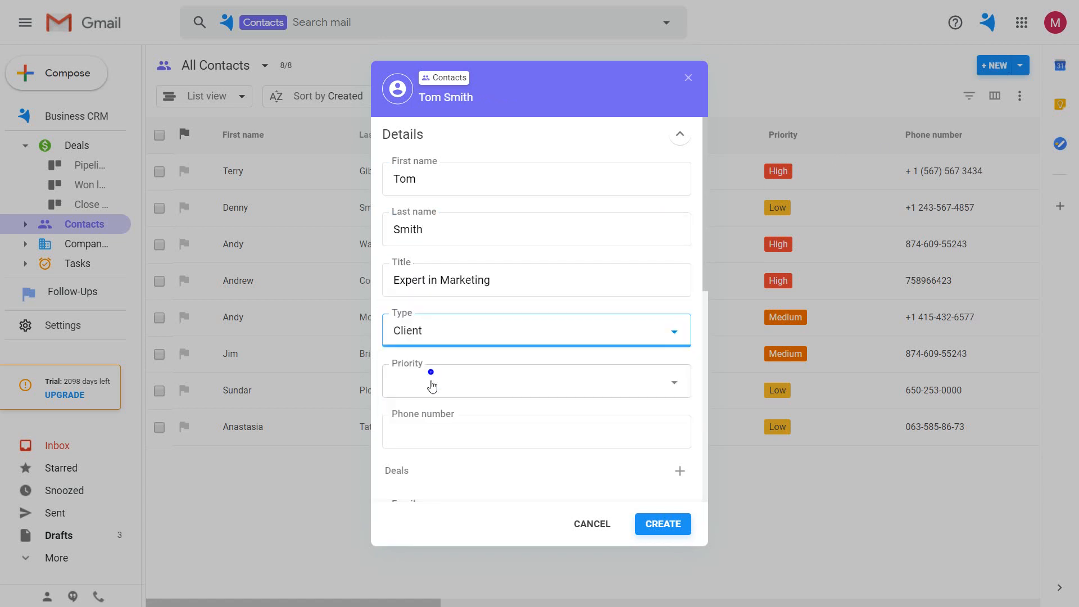
click(661, 523)
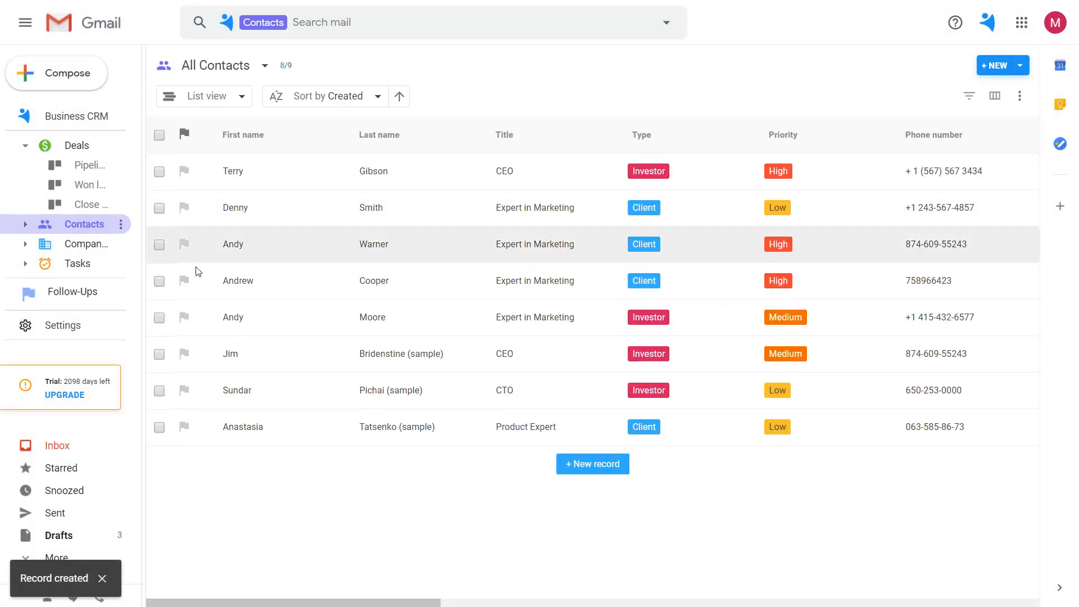
click(968, 95)
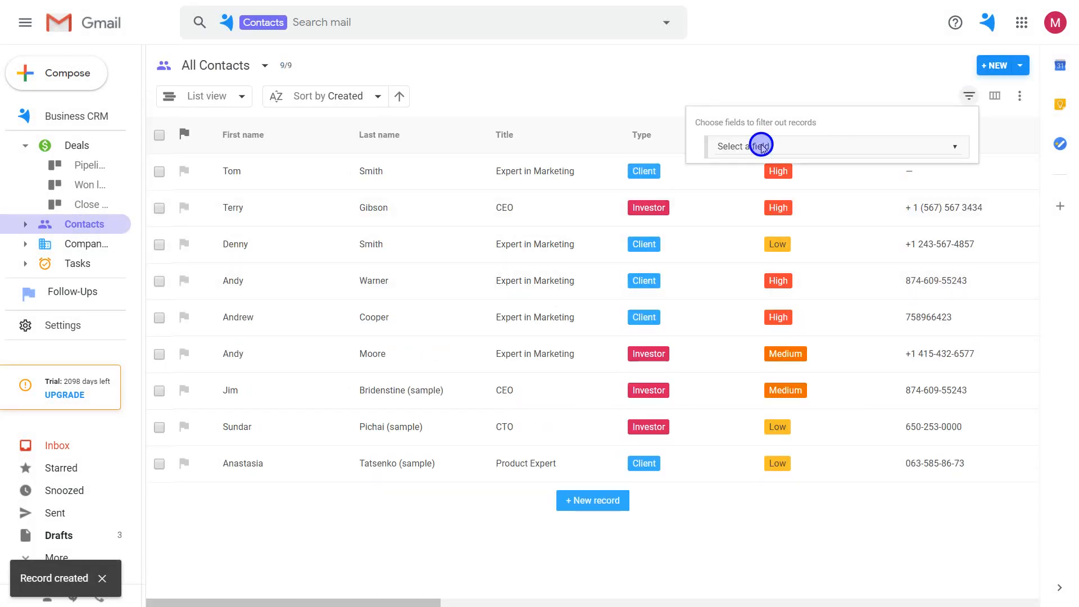
Step: Filter contacts by Title 'Expert in Marketing', leaving five of nine records
click(756, 145)
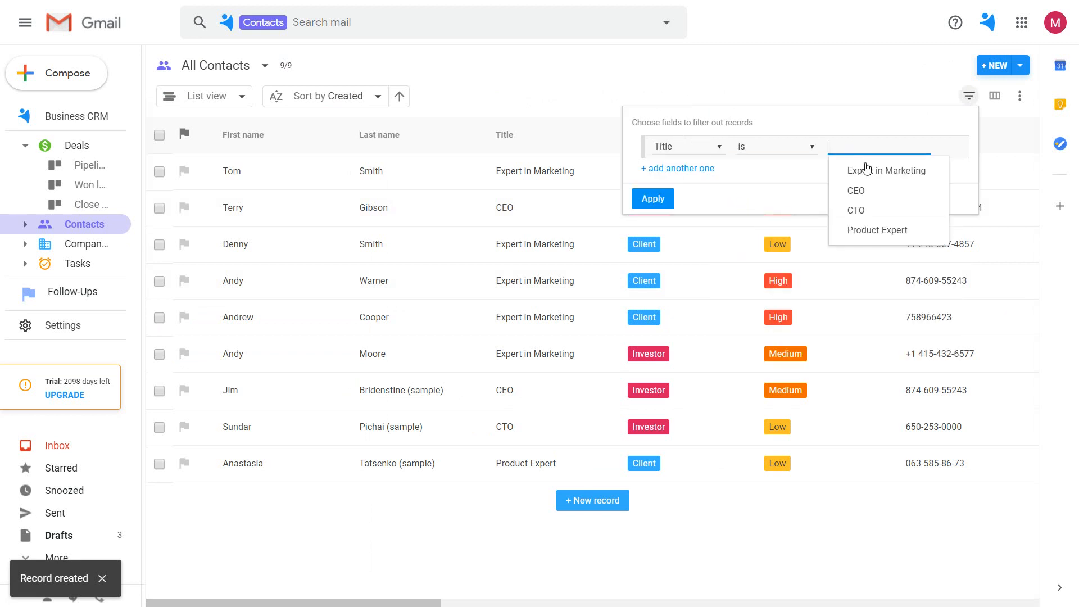
click(887, 170)
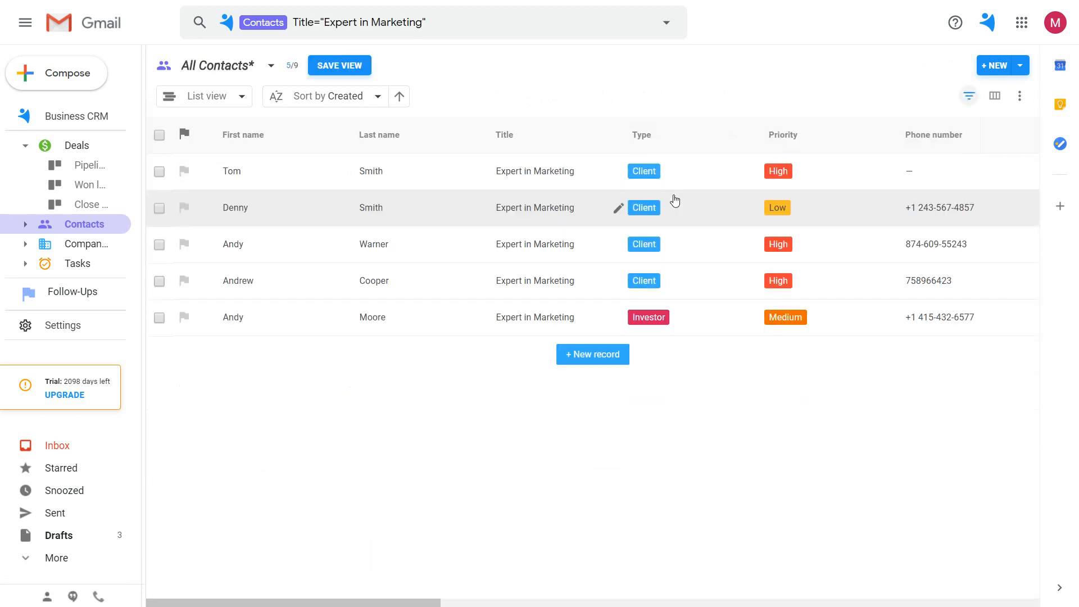
mouse_move(460, 390)
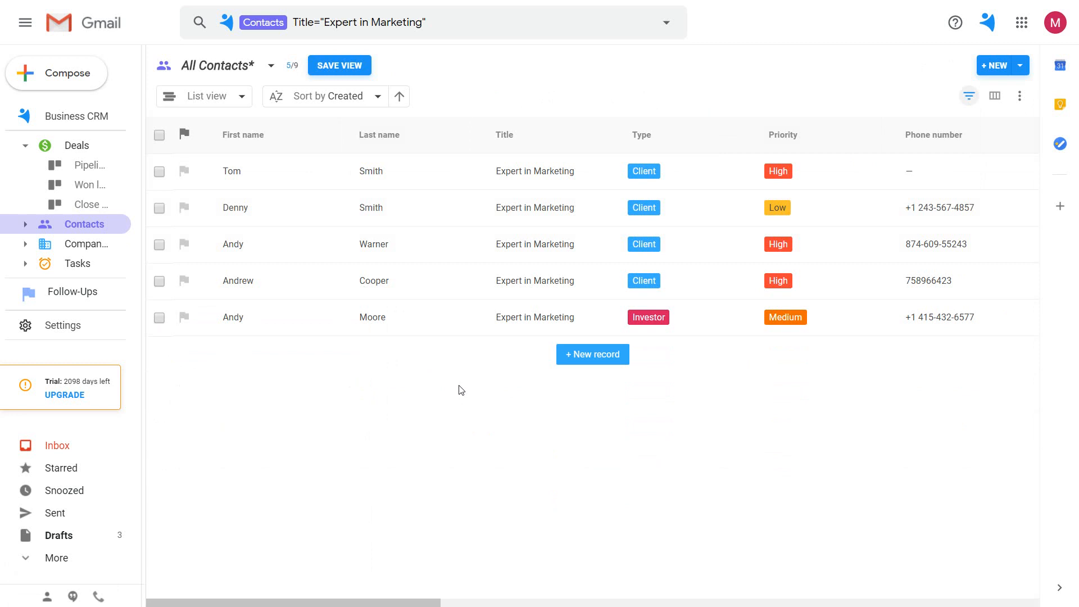
mouse_move(797, 259)
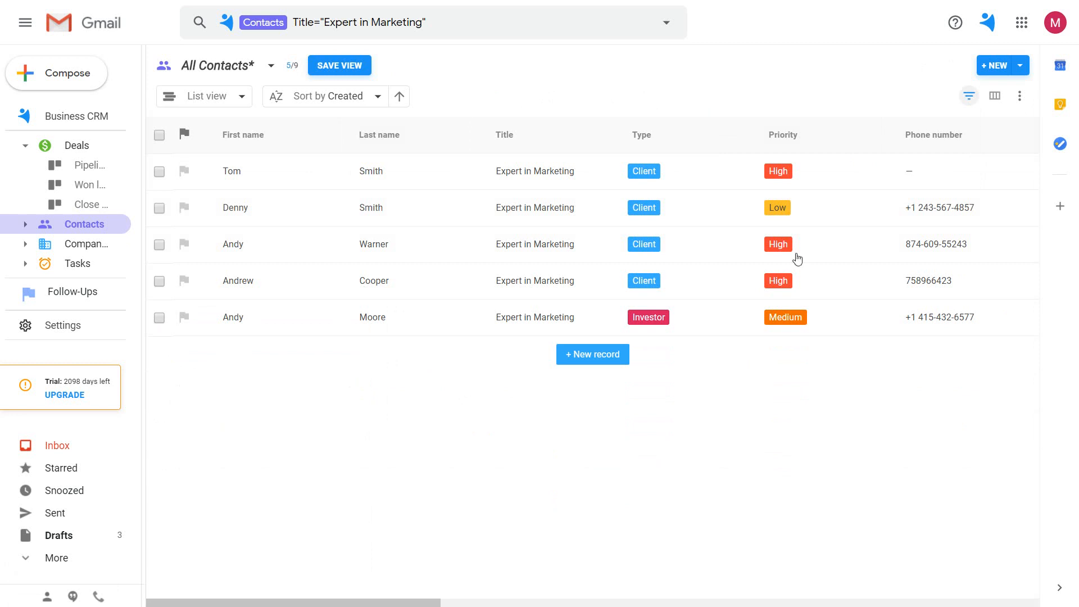
click(987, 22)
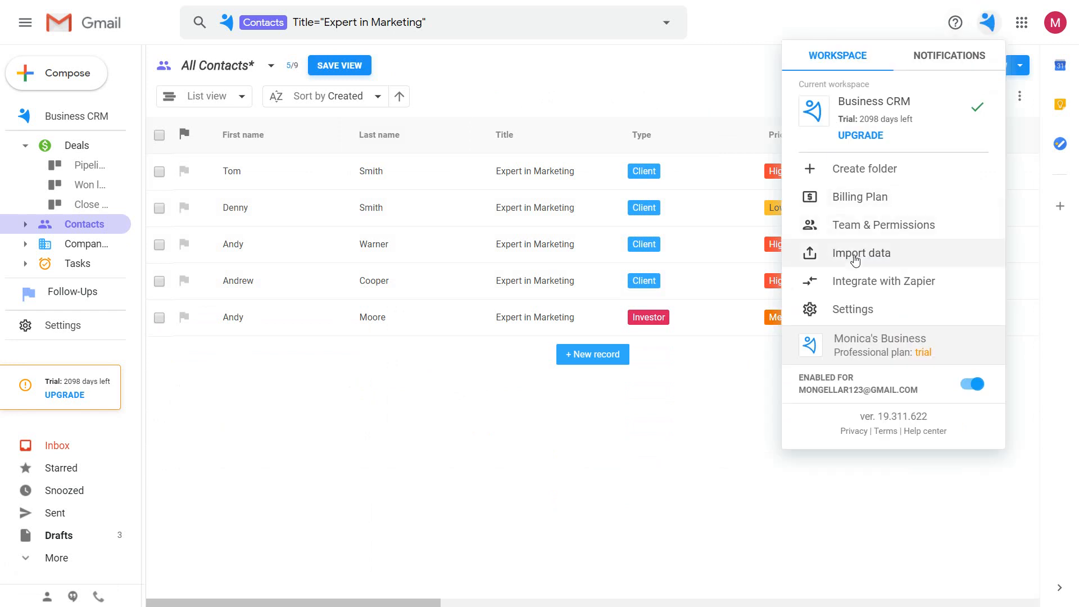
Step: Review the Import data sources, then return to the unfiltered nine-contact list
click(861, 253)
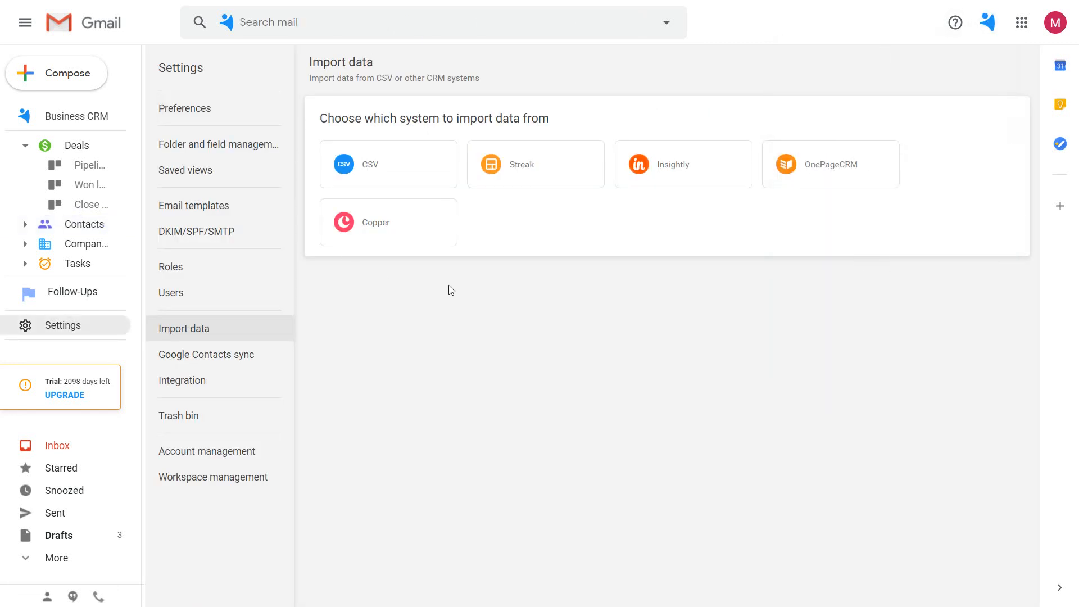
mouse_move(527, 229)
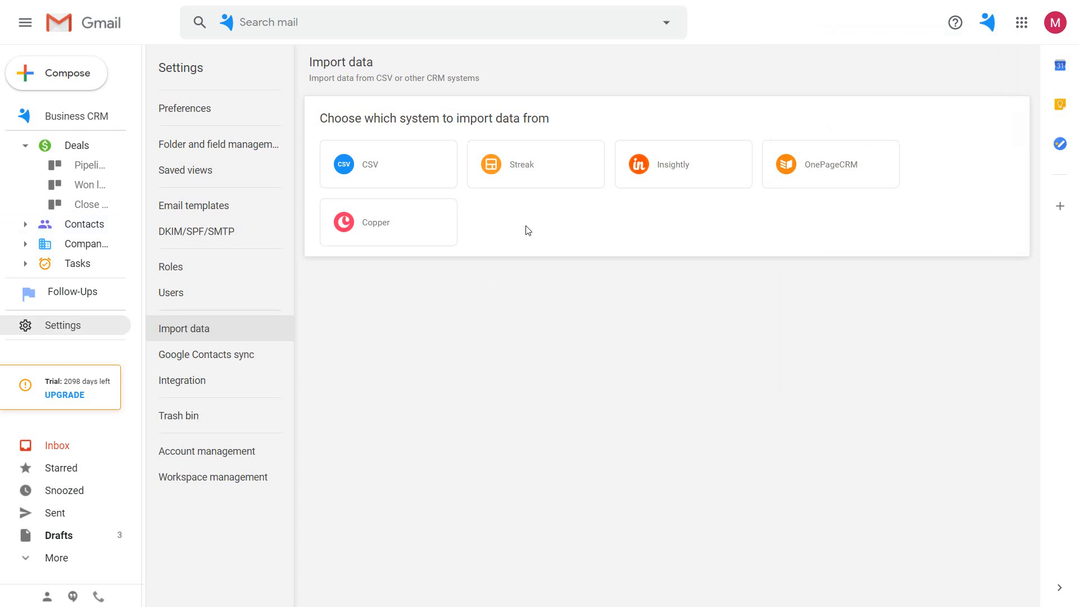
click(85, 224)
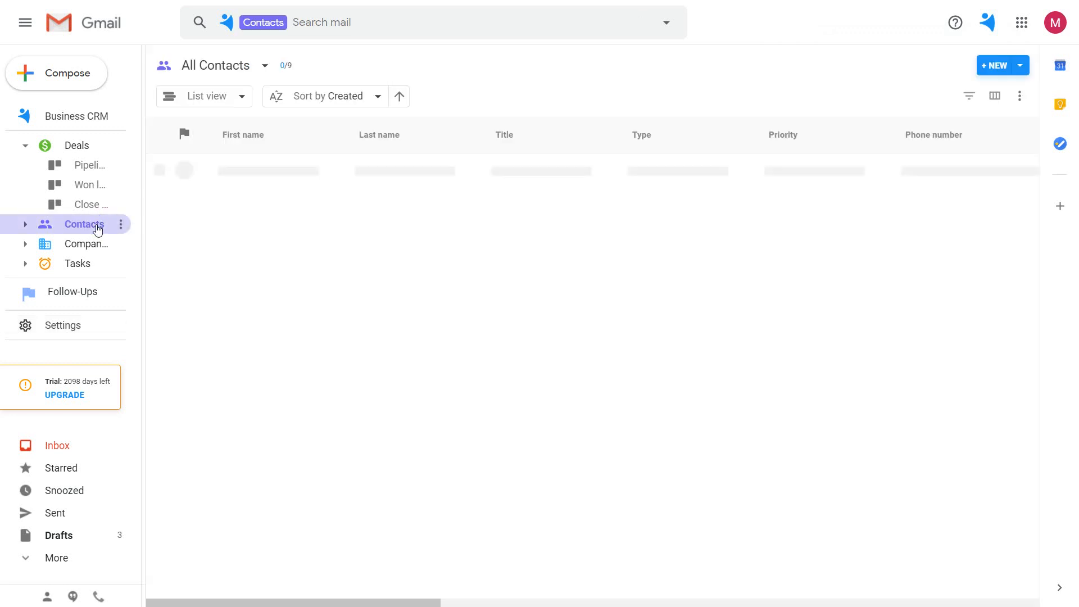
click(83, 224)
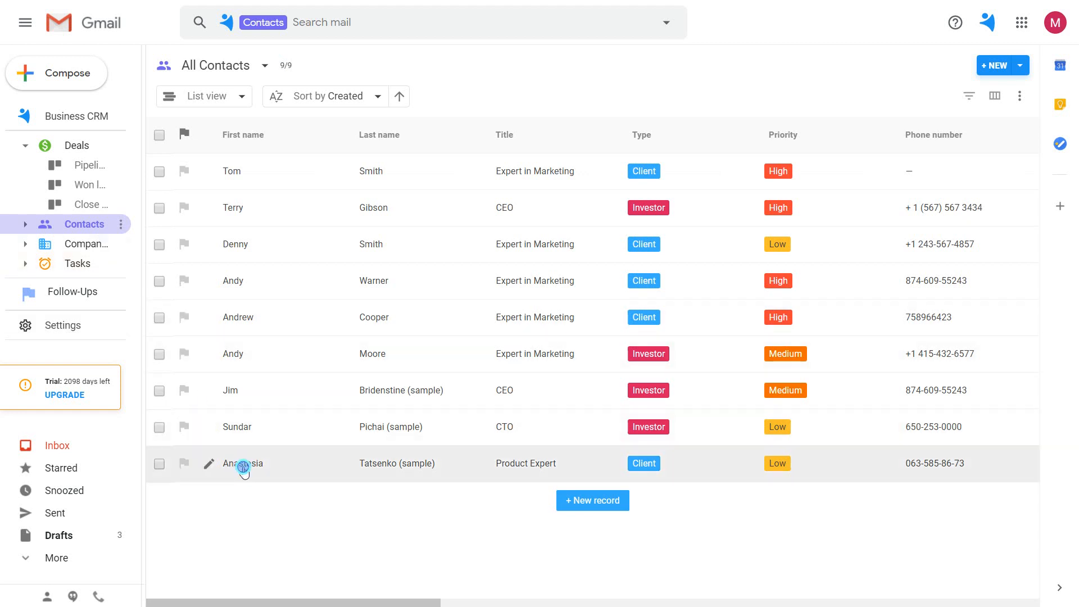
click(243, 463)
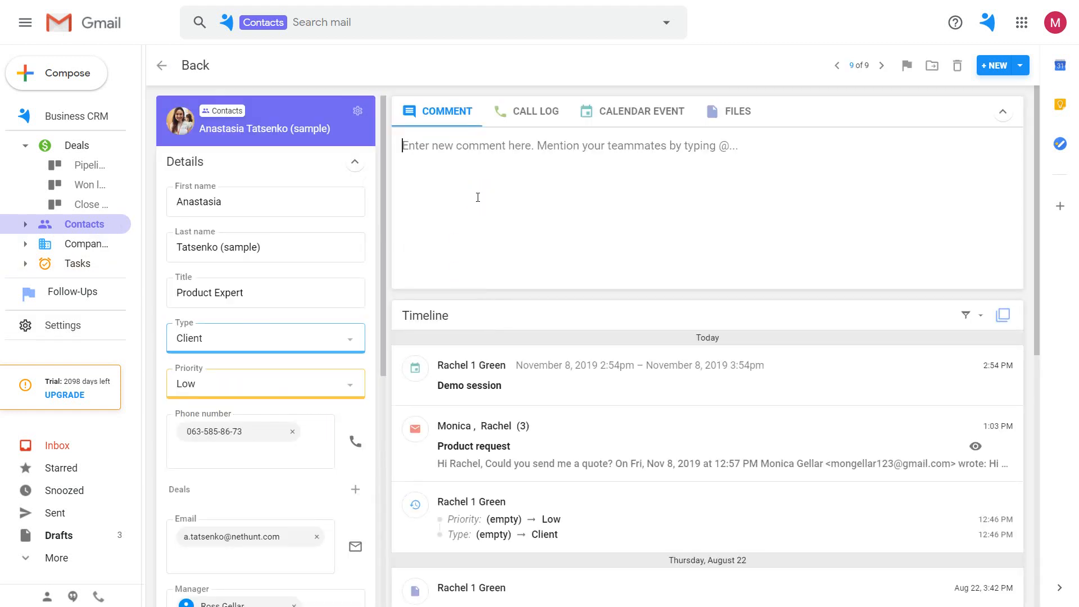
mouse_move(289, 115)
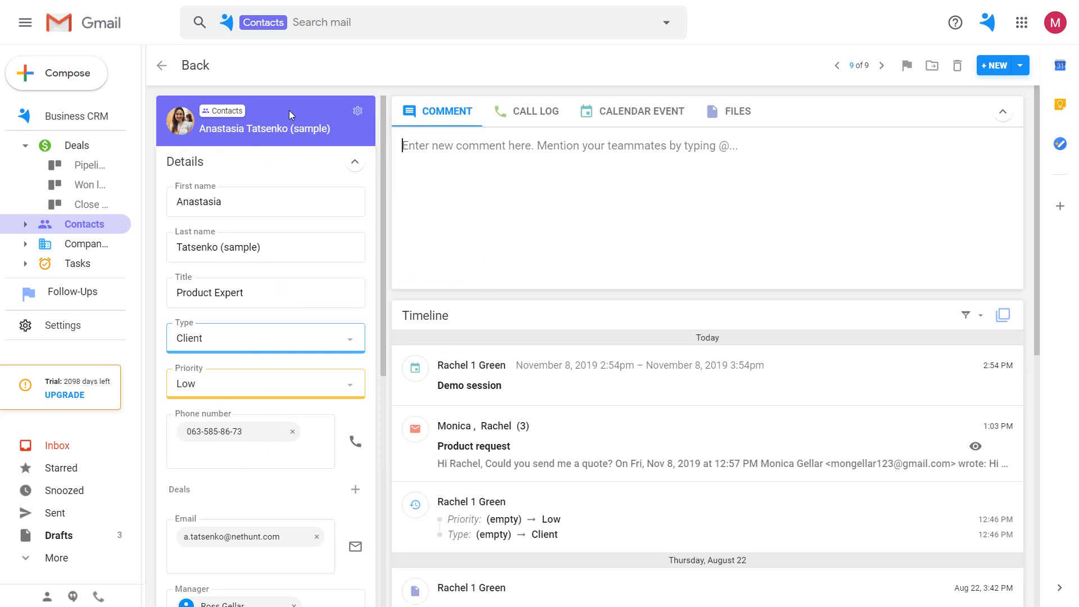
scroll(down, 3)
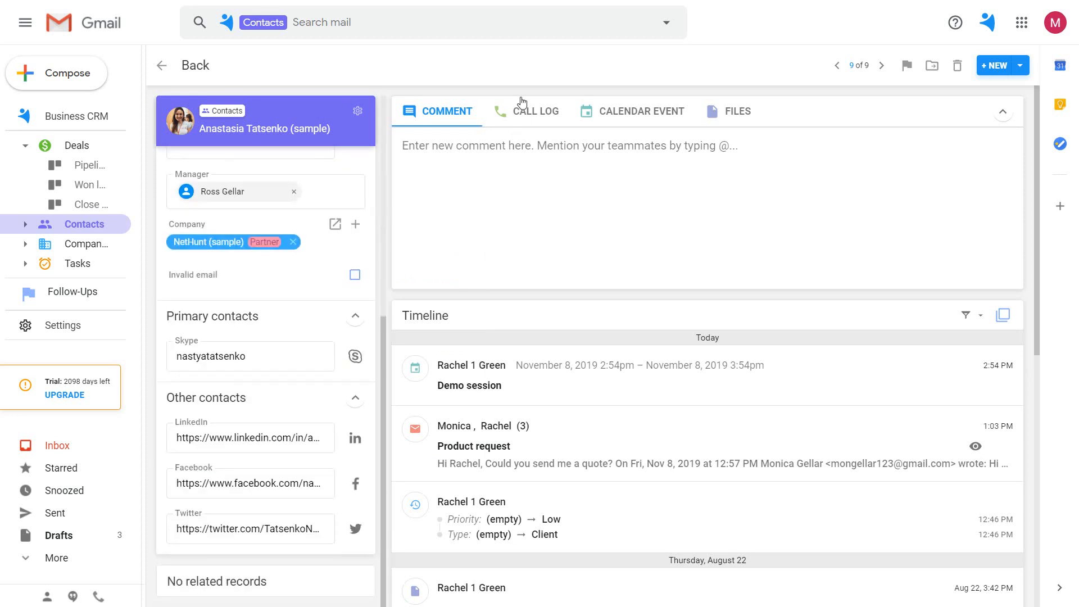
scroll(down, 3)
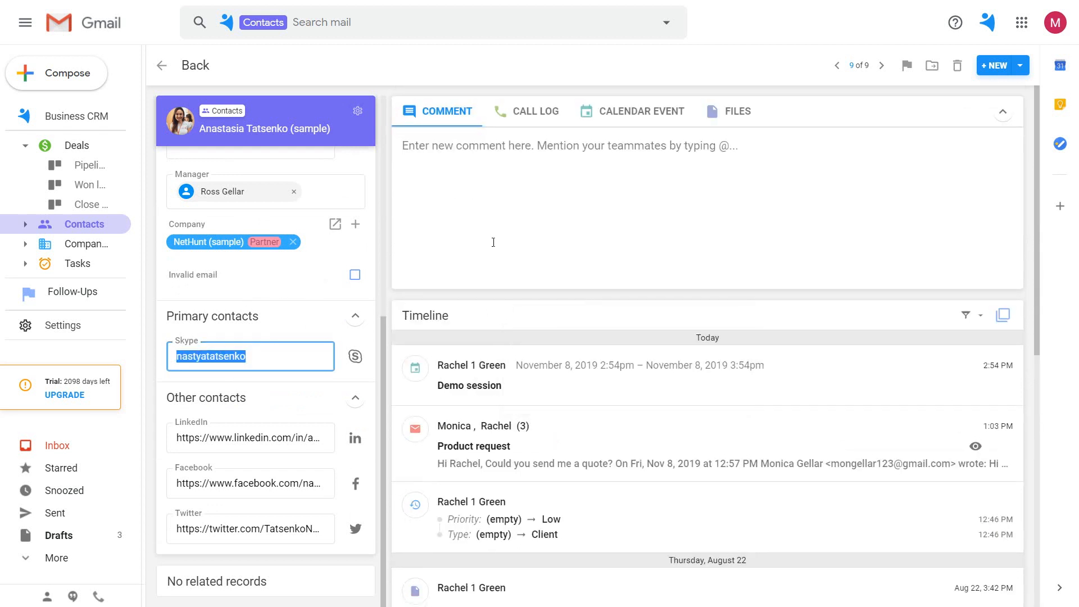
click(736, 111)
text(@)
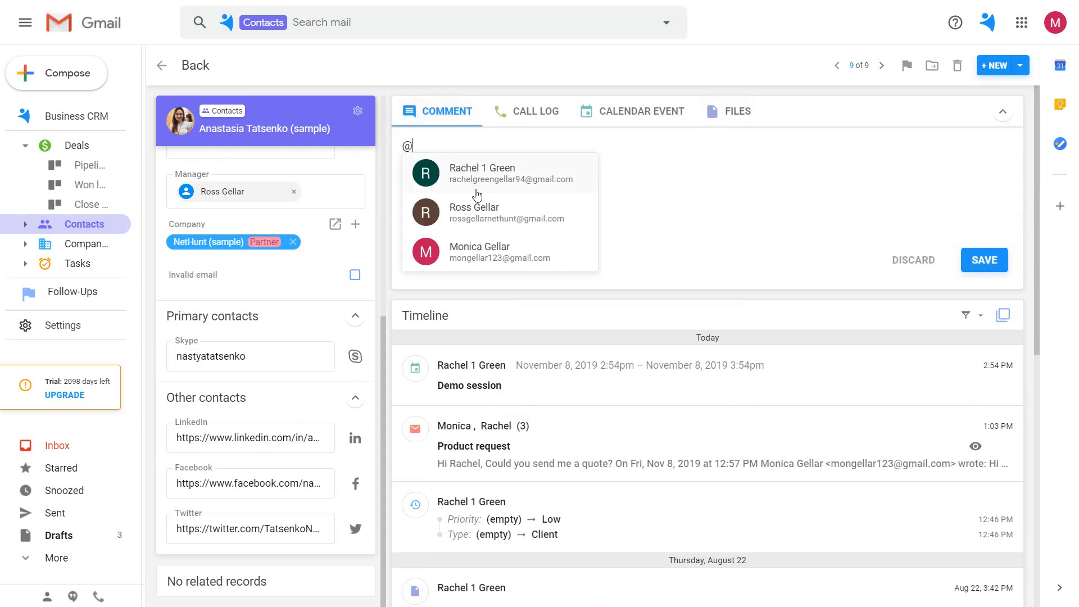
click(984, 260)
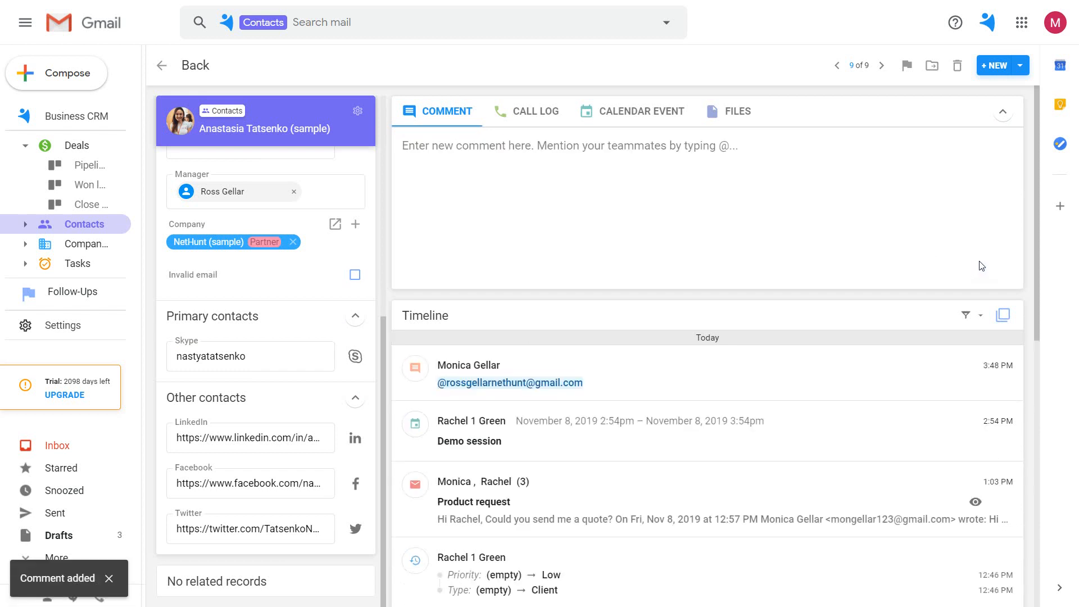
scroll(up, 3)
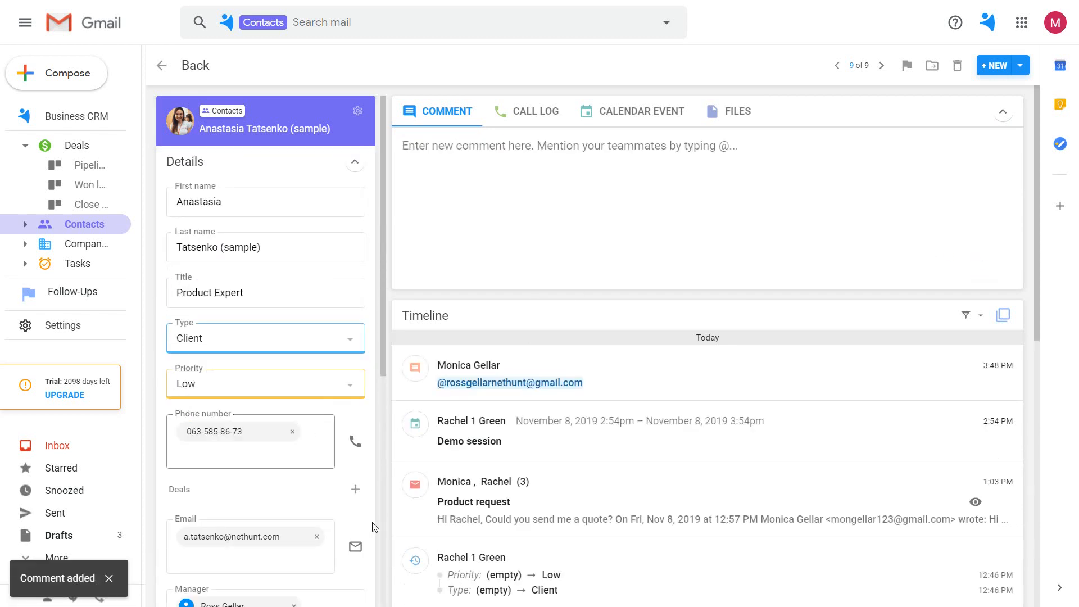
Step: Email Anastasia the 'Renewal of cooperation with Brainbox' message from her record
click(356, 548)
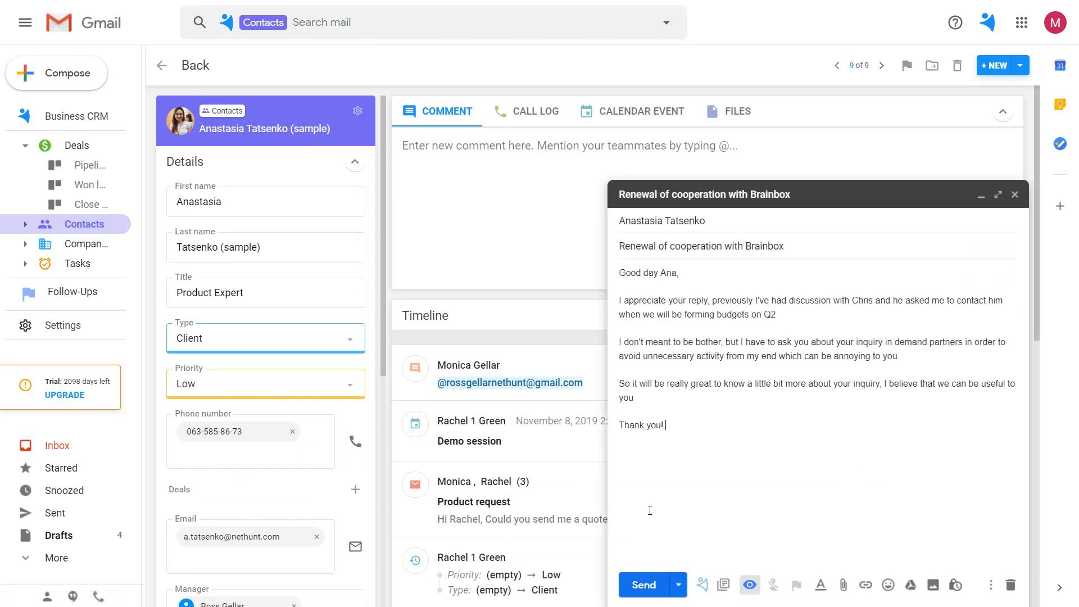
click(643, 585)
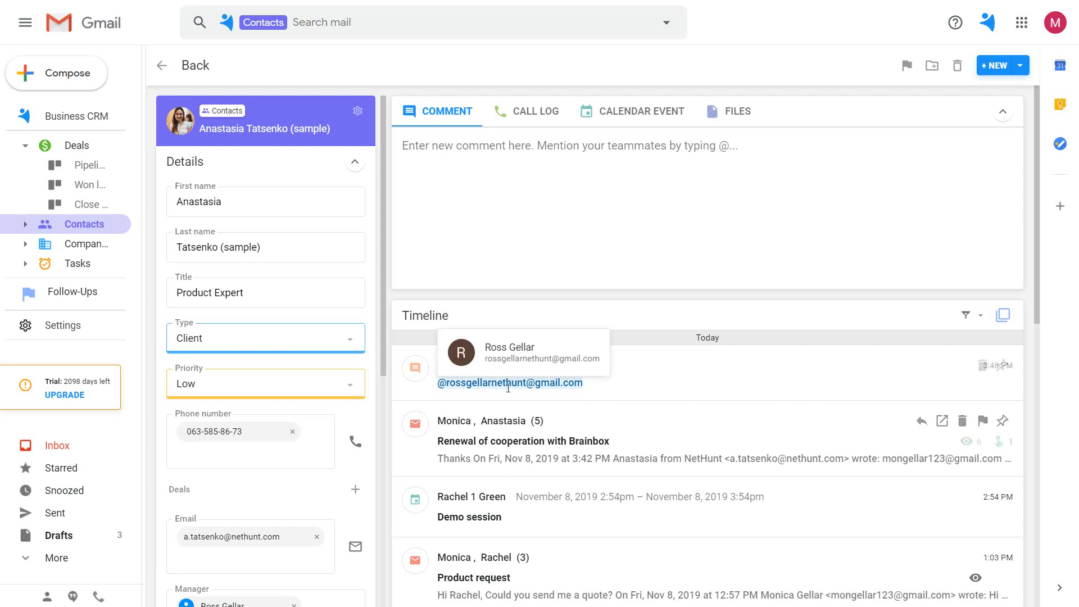
mouse_move(776, 437)
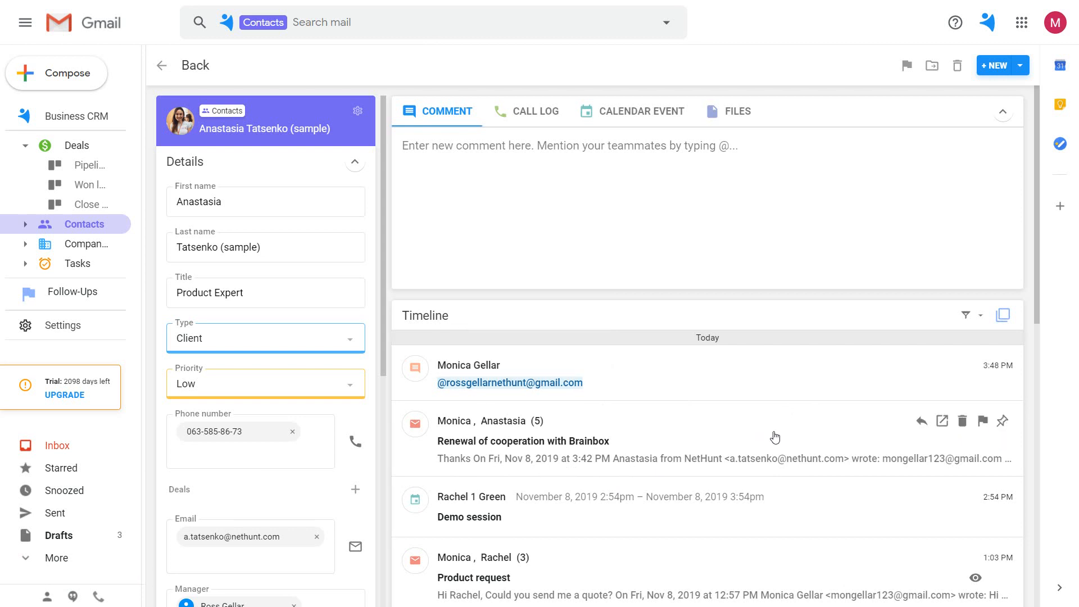
mouse_move(1051, 432)
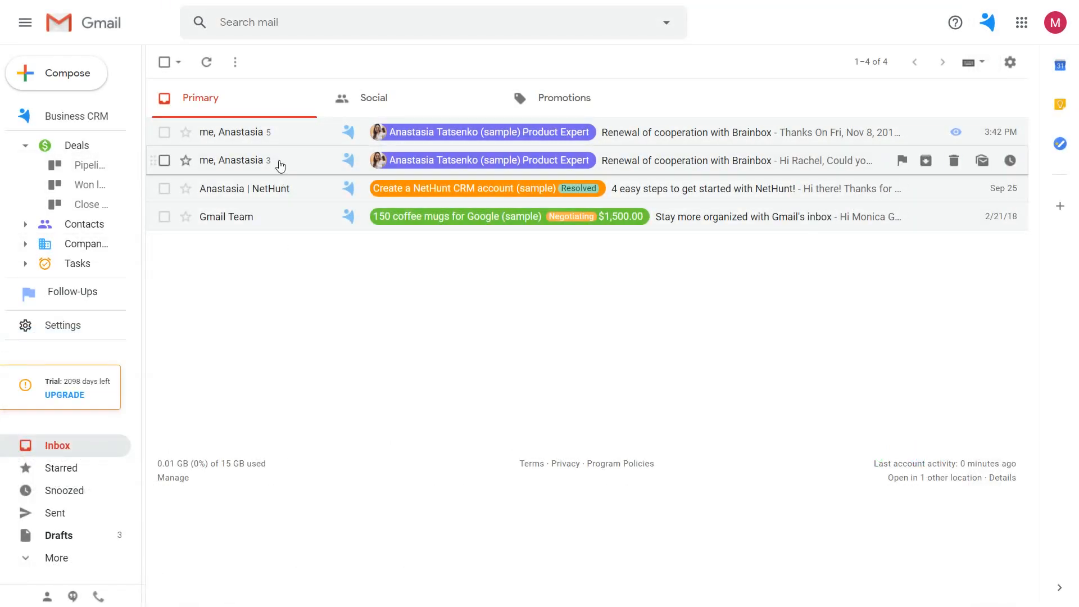
Step: From the Renewal thread, link a deal named 'New deal' to Anastasia and view it
click(688, 161)
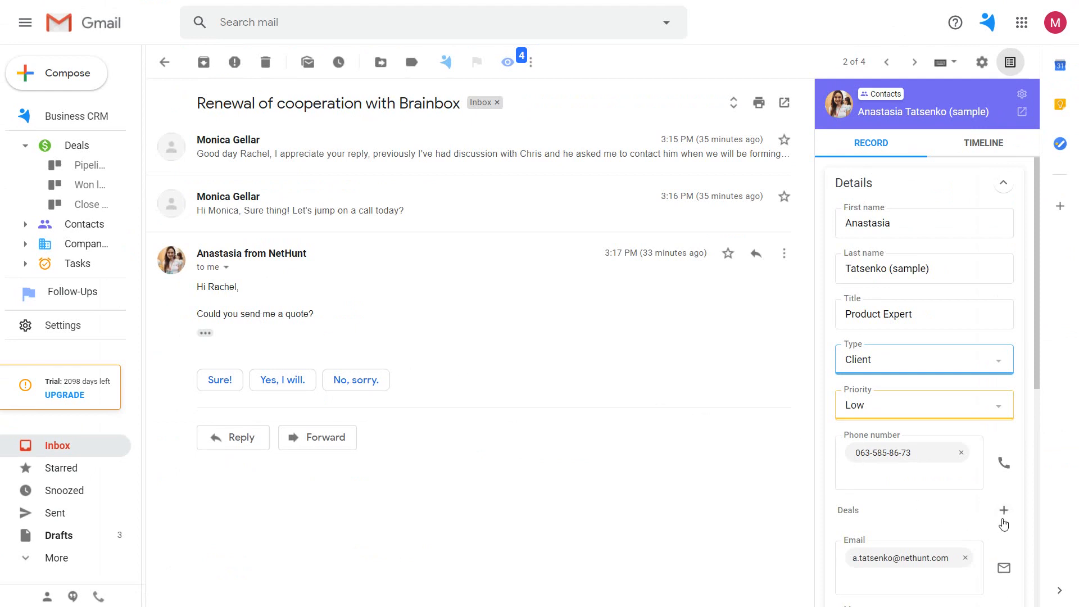
click(1003, 510)
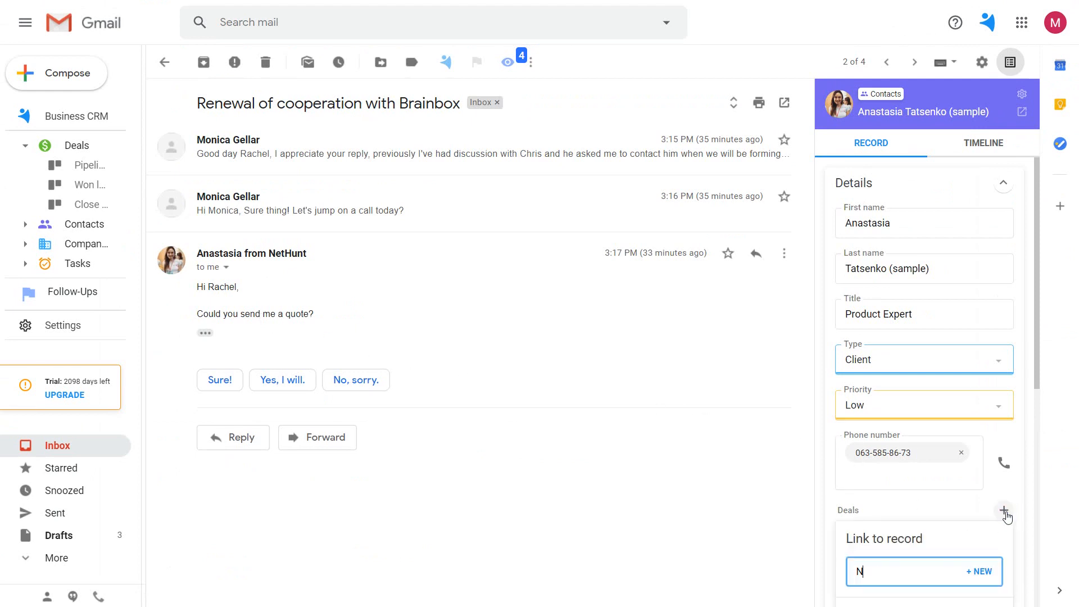
text(ew deal)
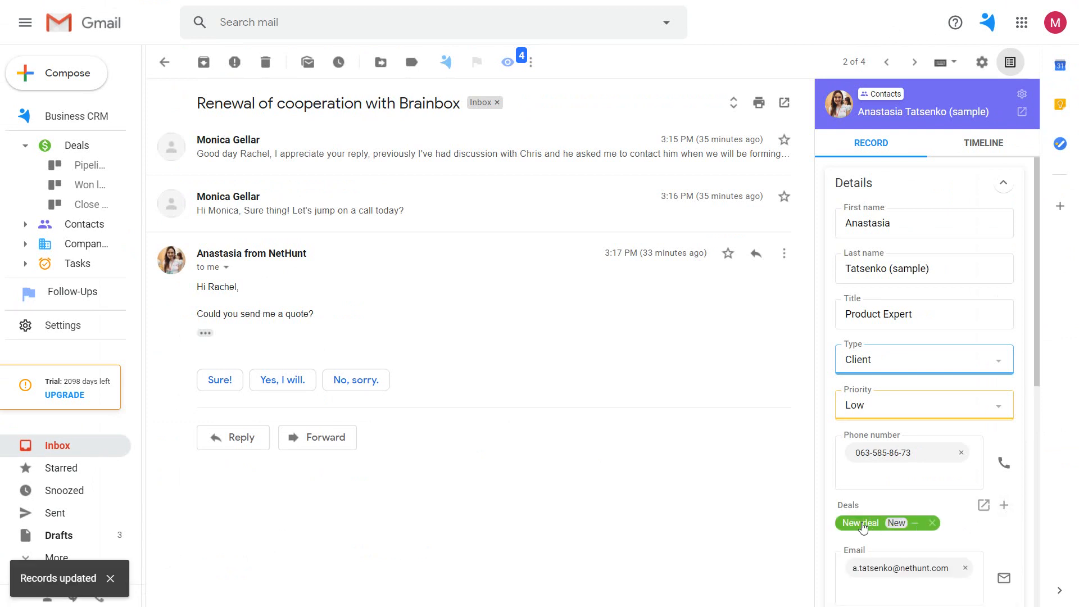
click(859, 523)
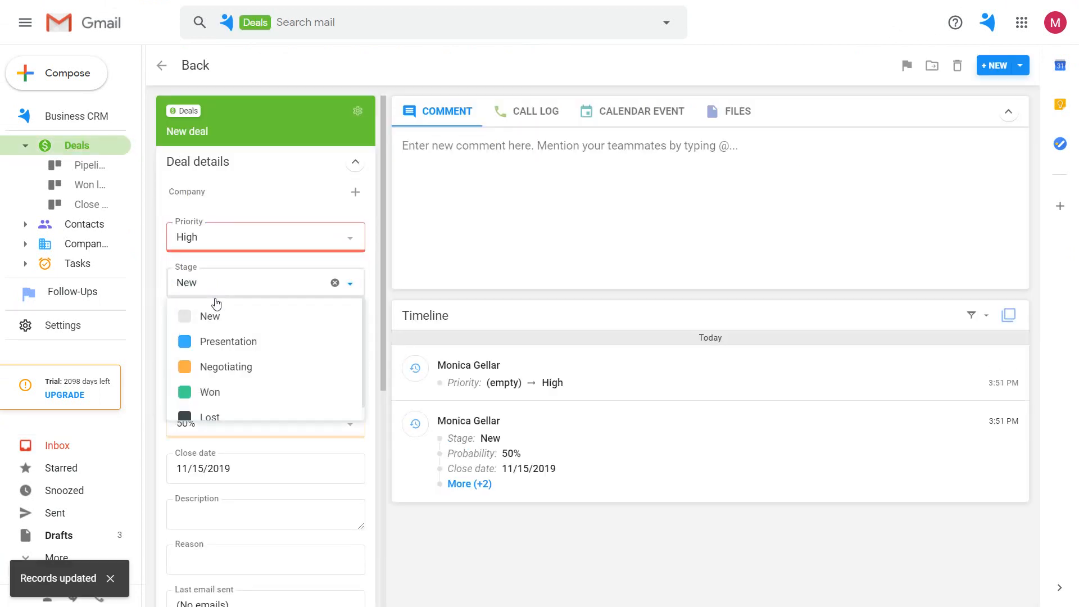
Step: Set New deal's stage to Presentation and show the 14-deal pipeline board
click(231, 342)
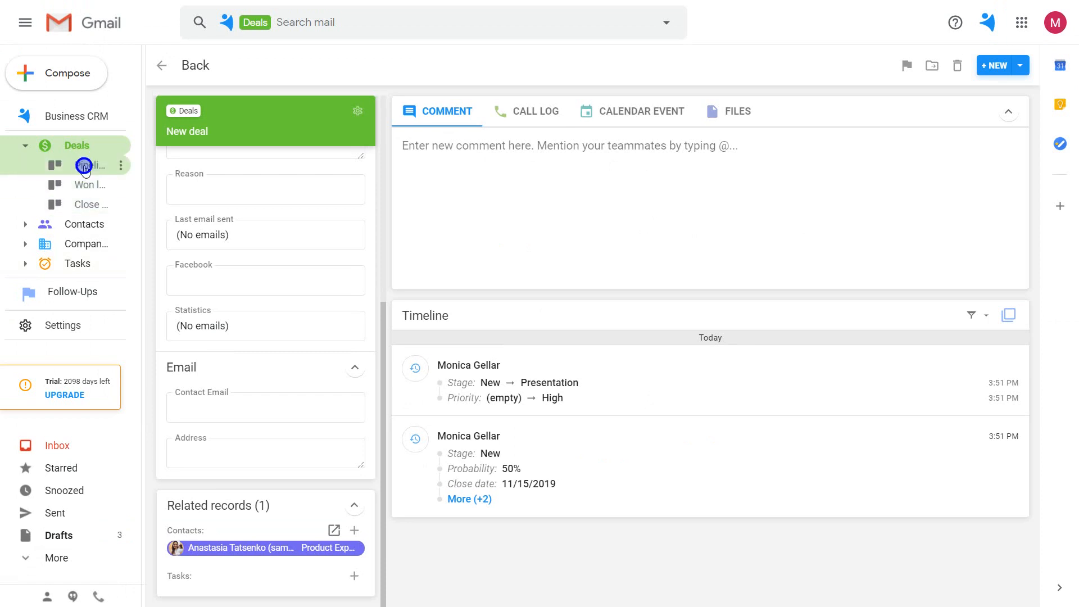
click(88, 165)
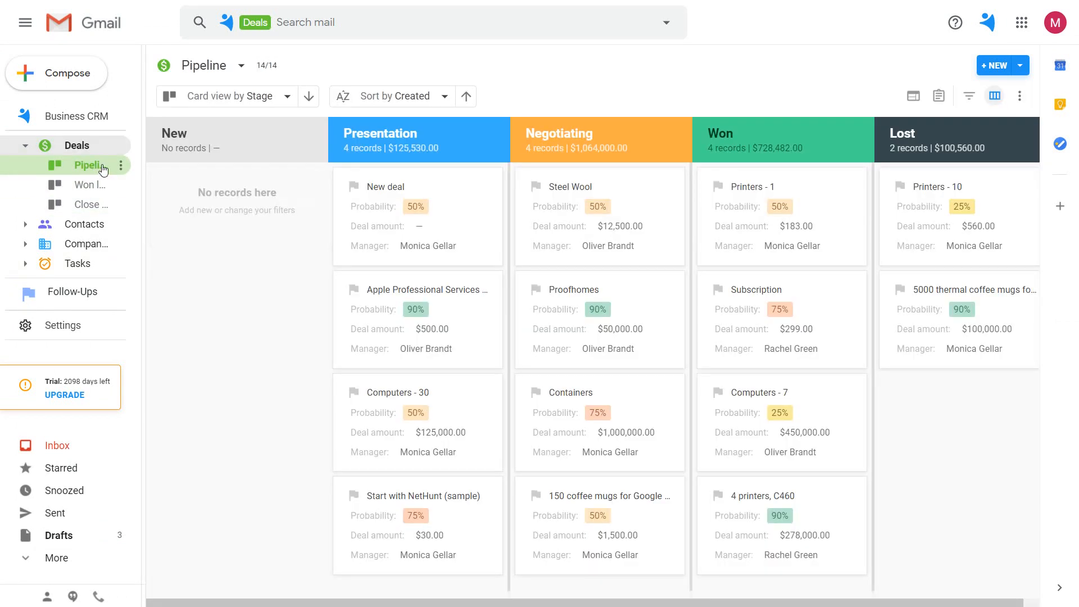
mouse_move(755, 374)
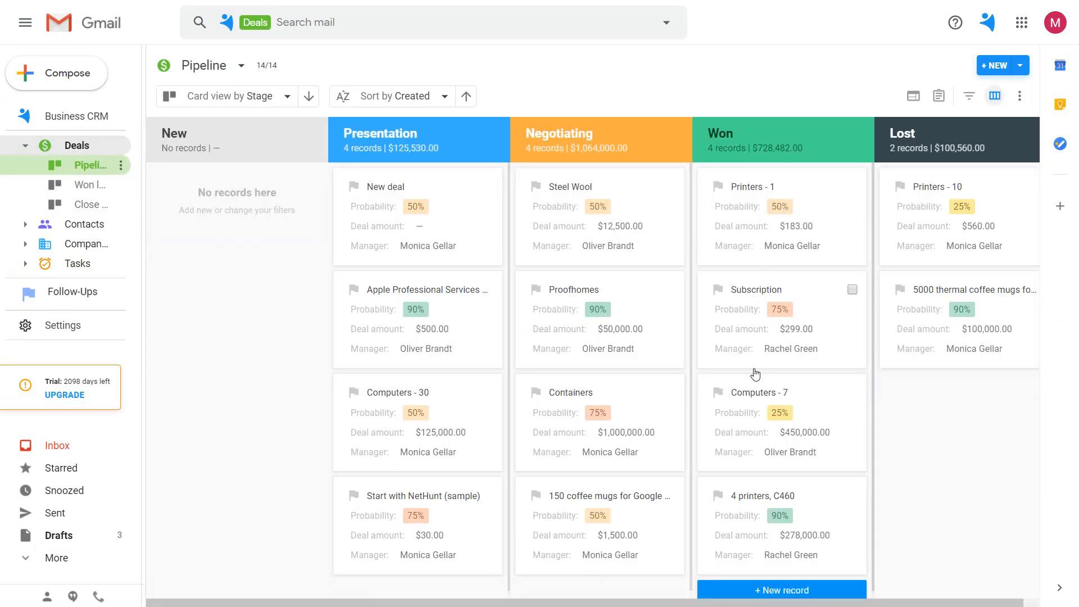
Step: Move the $500.00 Apple Professional Services deal to Won, then return to Business CRM overview
click(487, 290)
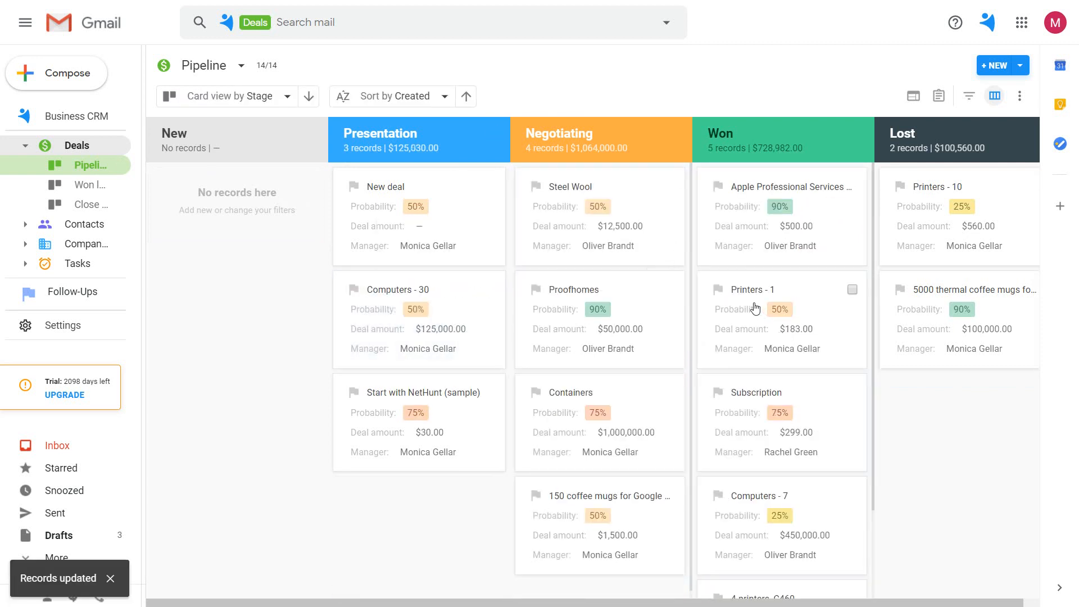
mouse_move(752, 308)
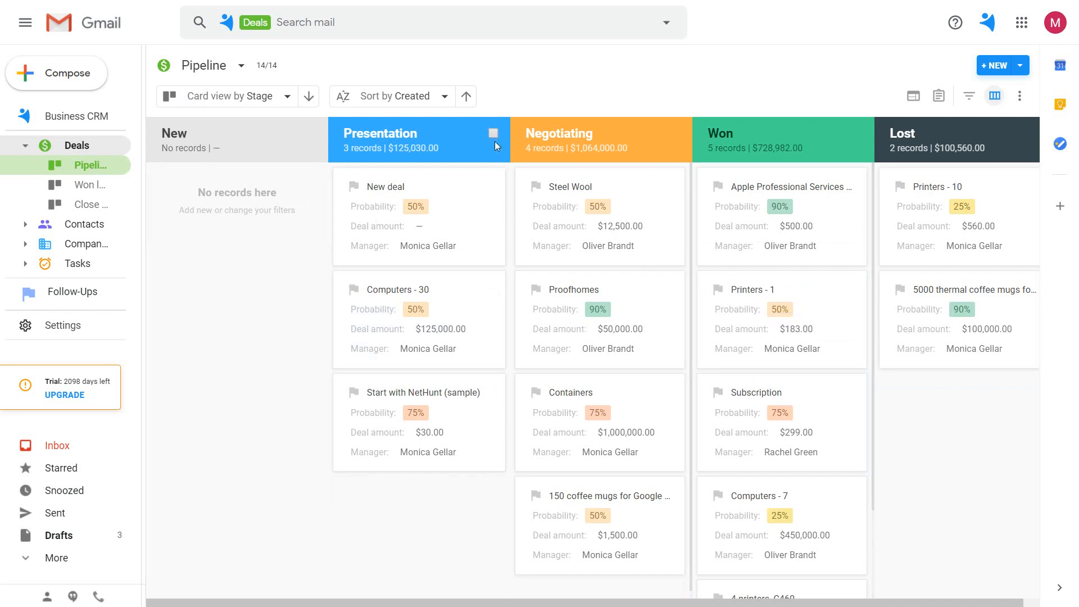
click(65, 116)
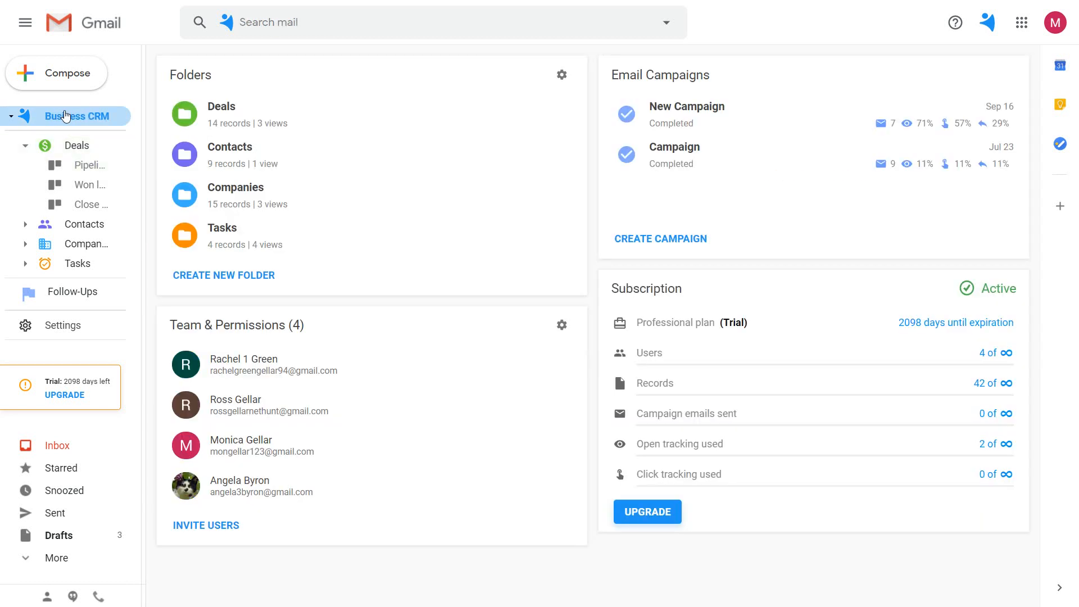